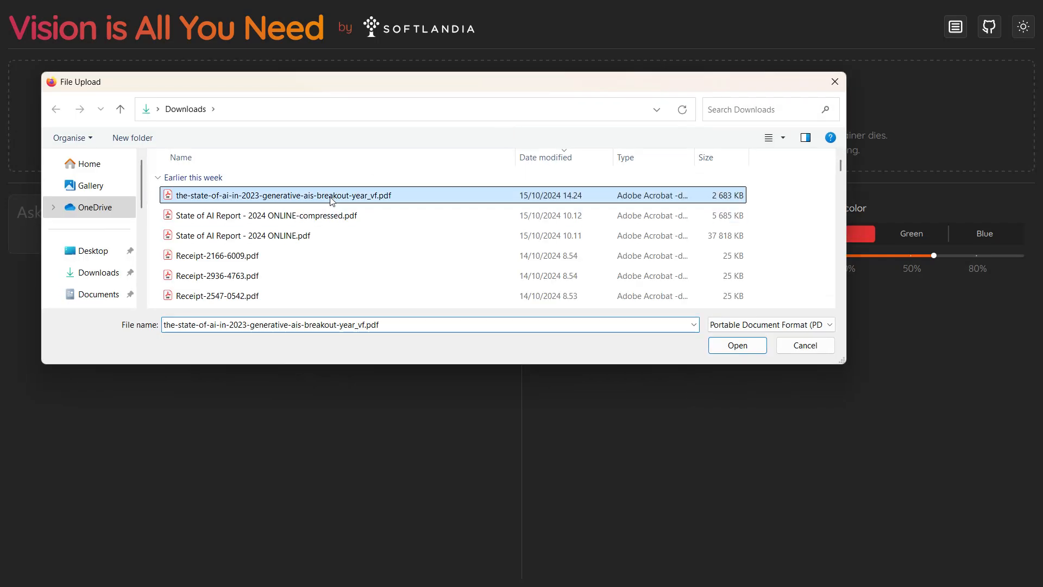
Step: Upload the-state-of-ai-in-2023-generative-ais-breakout-year_vf.pdf from Downloads for indexing
left_click(737, 345)
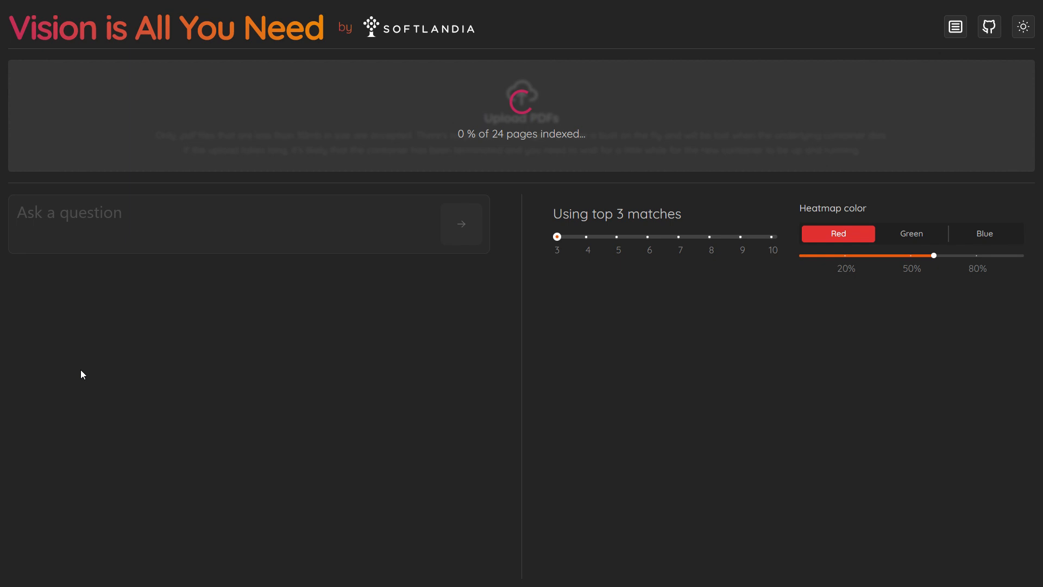
mouse_move(136, 281)
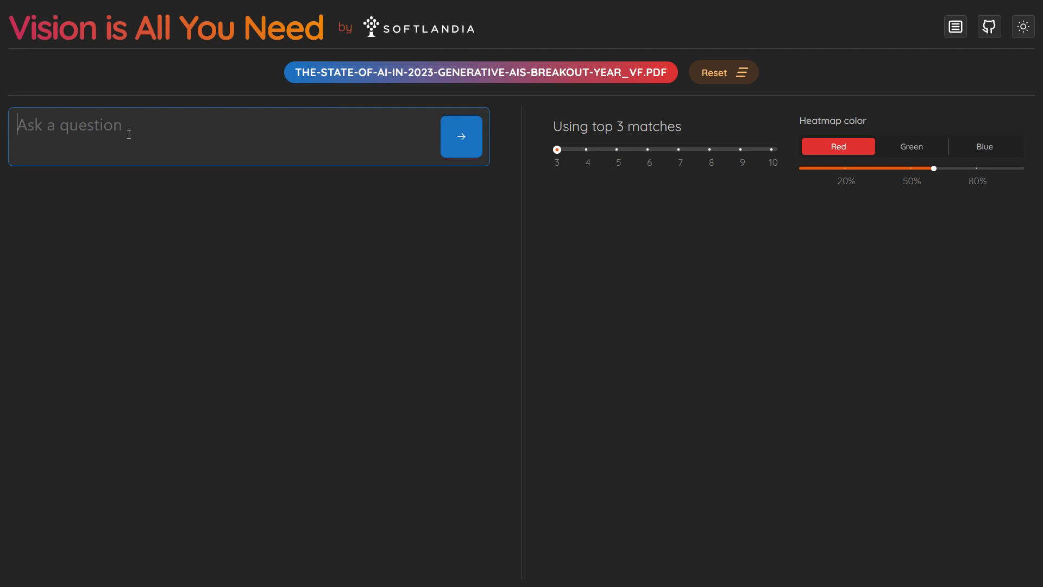
Step: Ask 'What is the most difficult and least difficult AI-related role to hire for'
type("What is the most diffic")
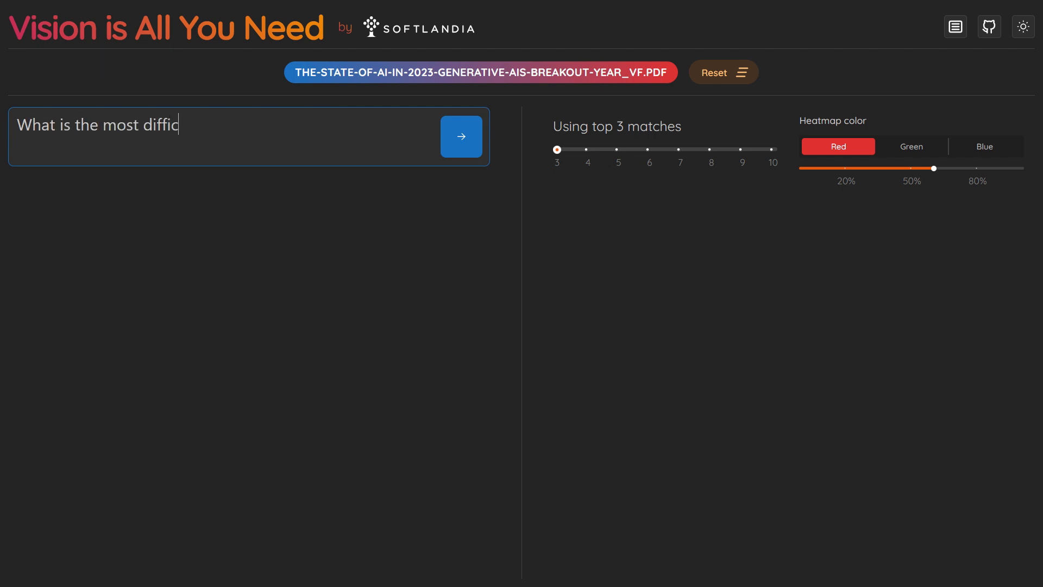
type("ult and")
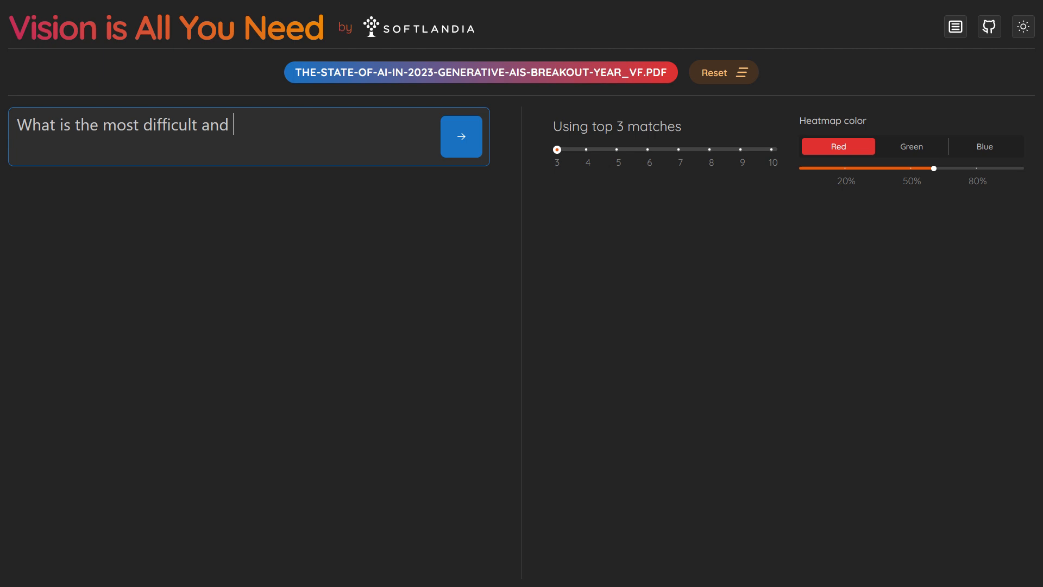
type("least")
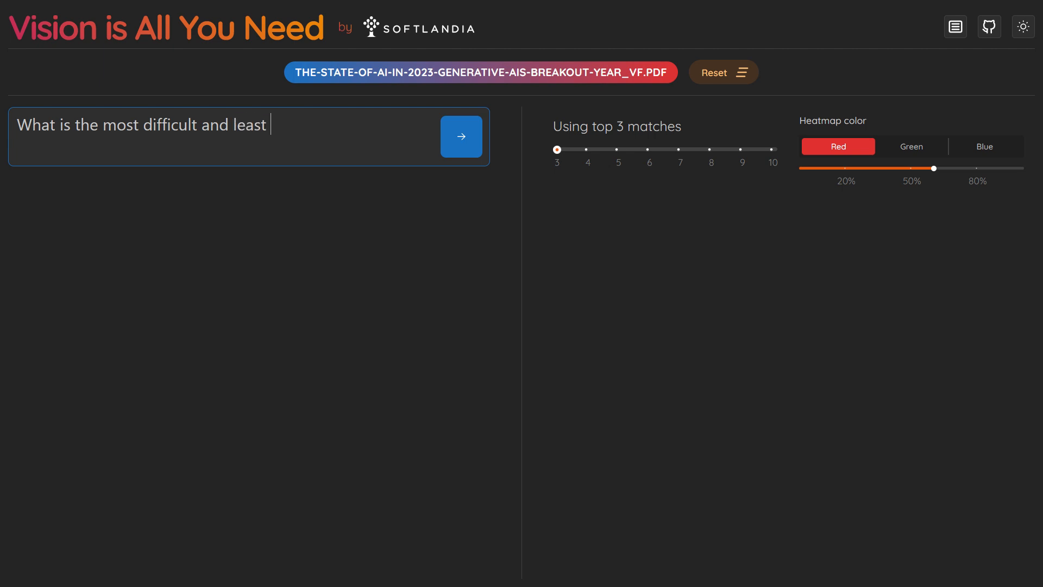
type("difficult")
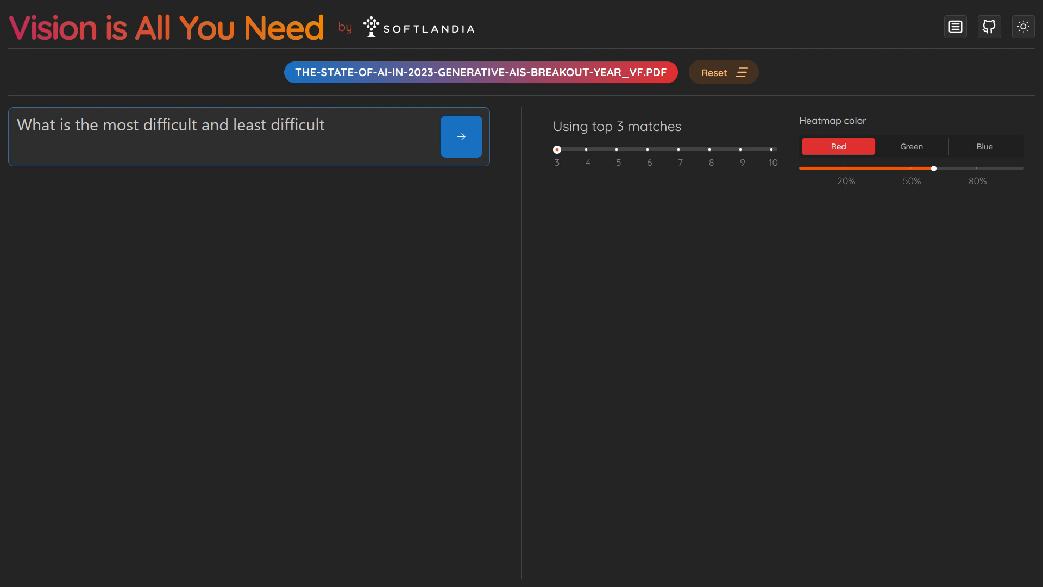
type("AI-related")
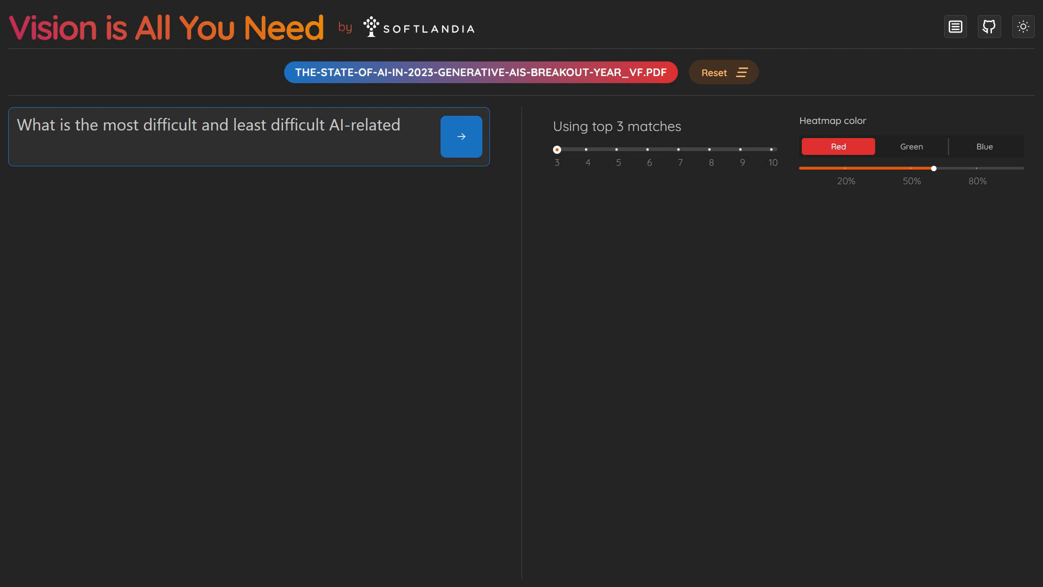
type("role to")
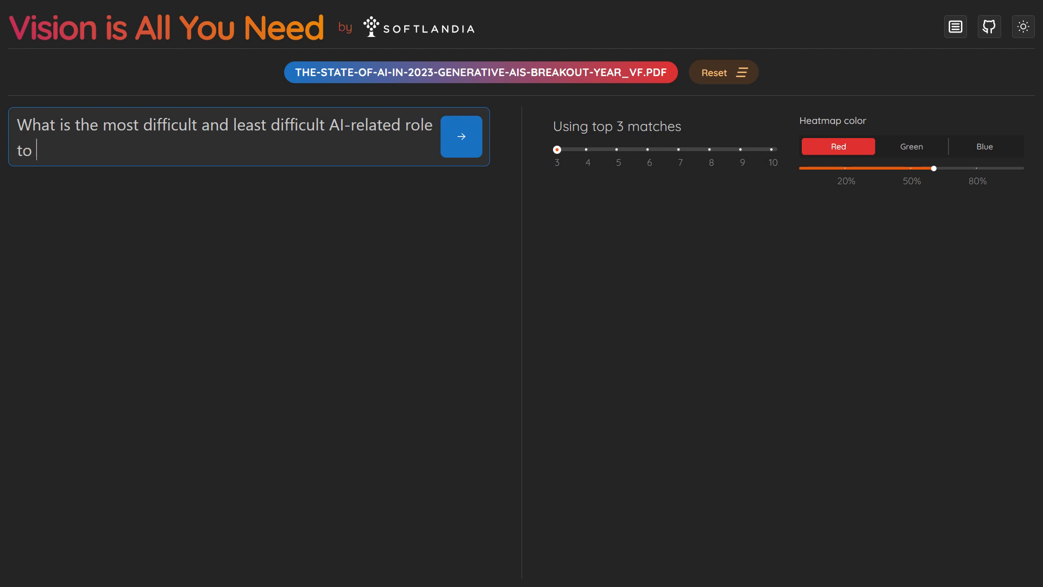
type("hire for?")
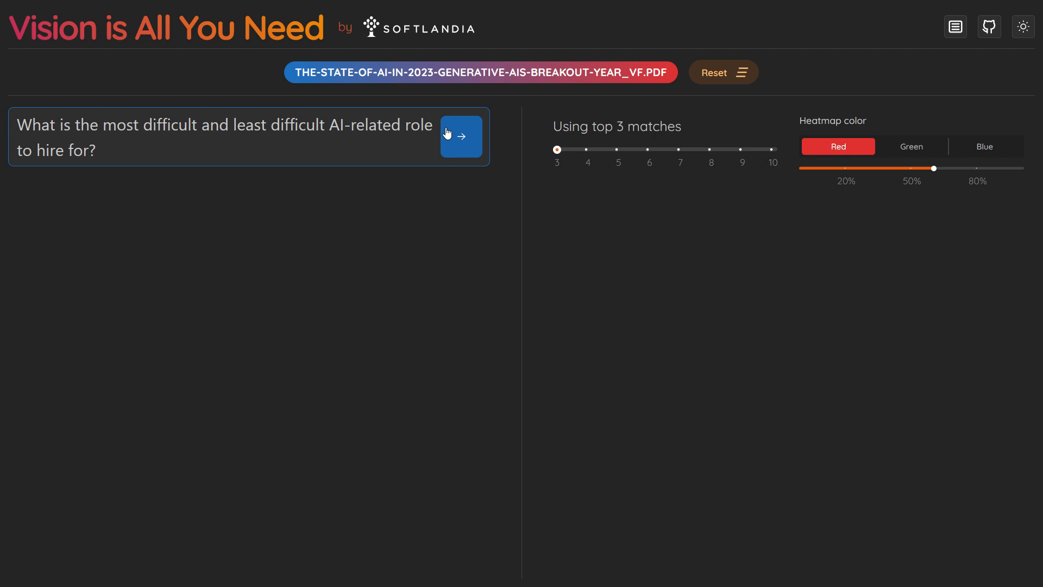
left_click(461, 136)
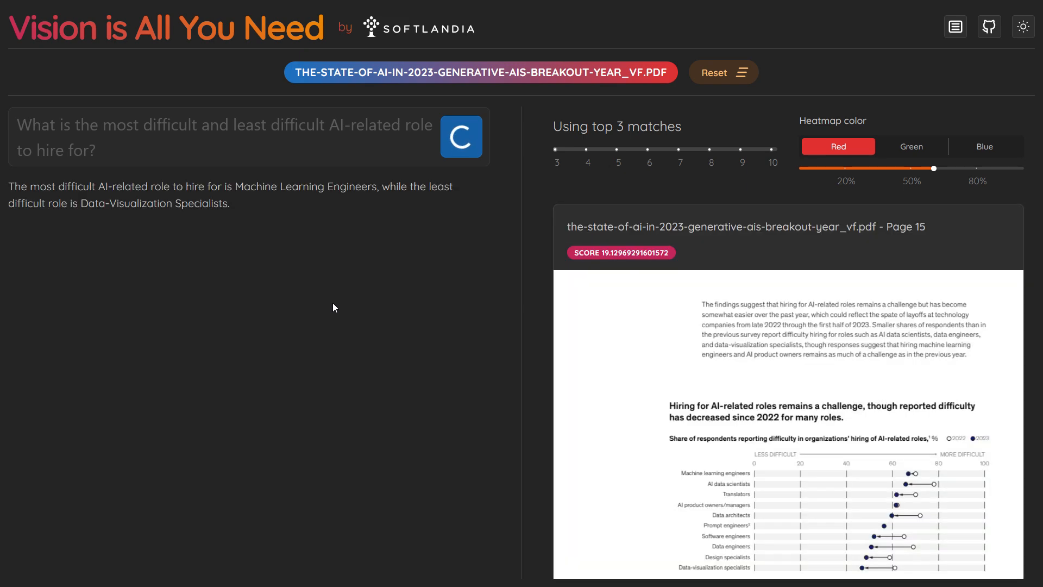
Step: Open the page 15 result card to view its token heatmap
left_click(461, 137)
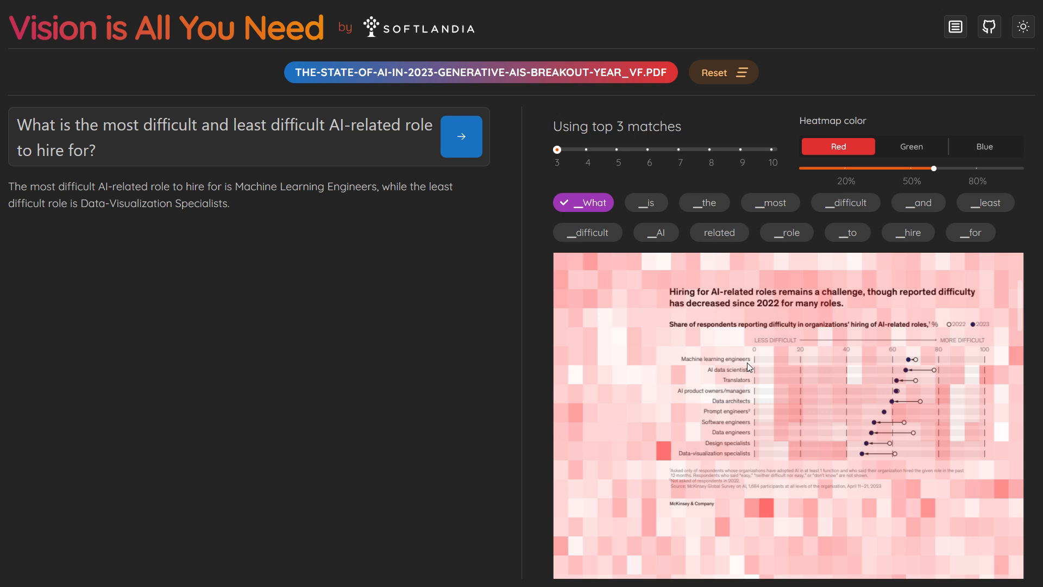
mouse_move(738, 390)
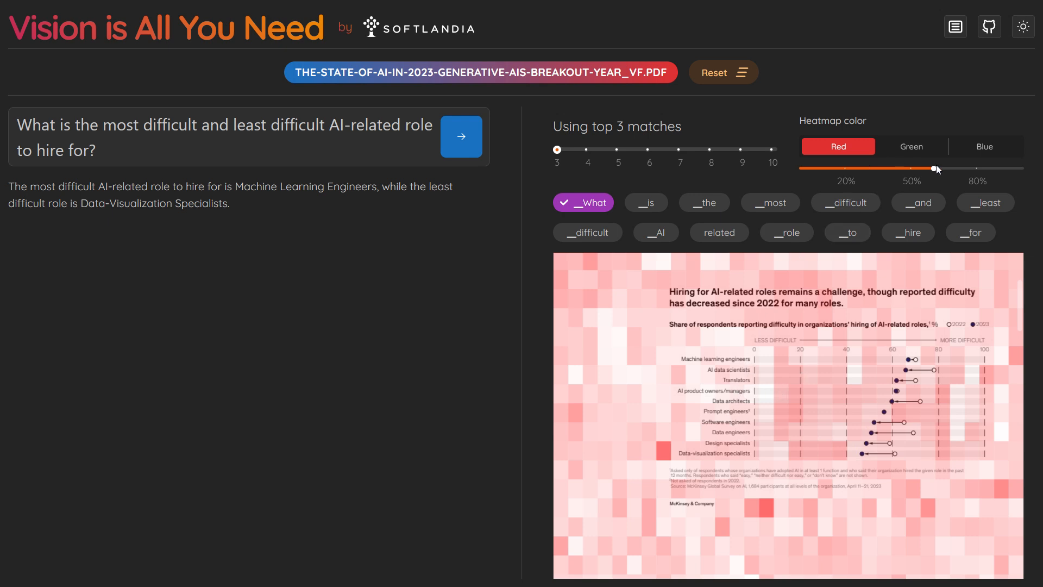
Step: Raise the 'What' heatmap opacity from 50% to roughly 75-80%
left_click_drag(932, 169, 970, 168)
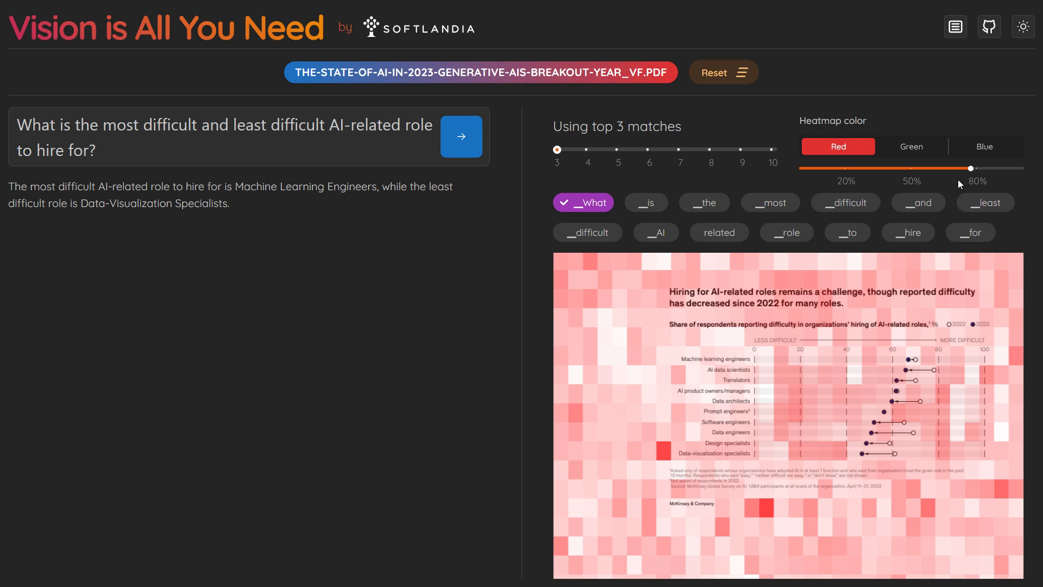
mouse_move(630, 228)
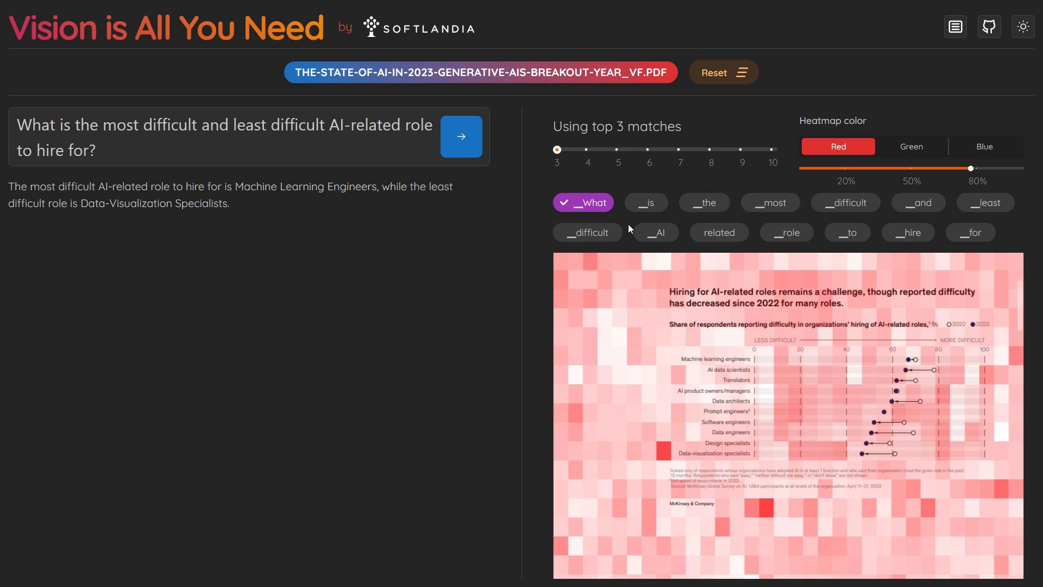
Step: Switch the heatmap through AI, role, related, difficult, and finally hire
left_click(660, 232)
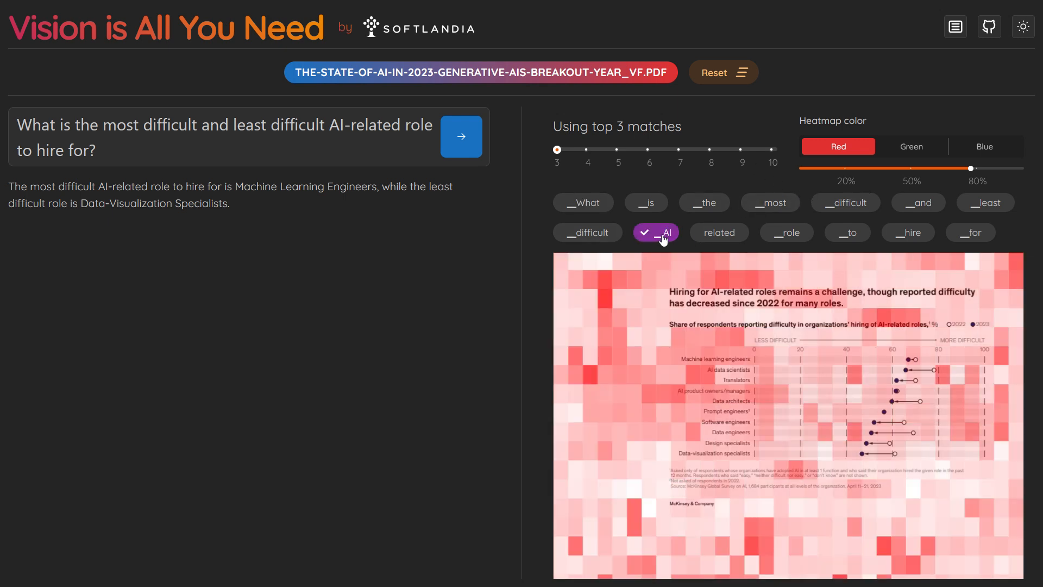
left_click(787, 233)
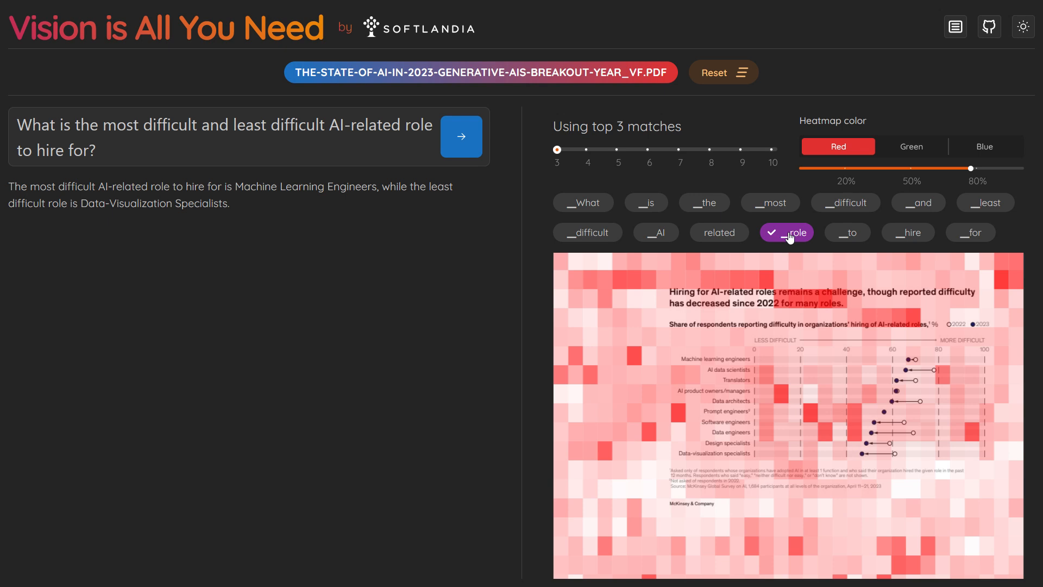
left_click(719, 233)
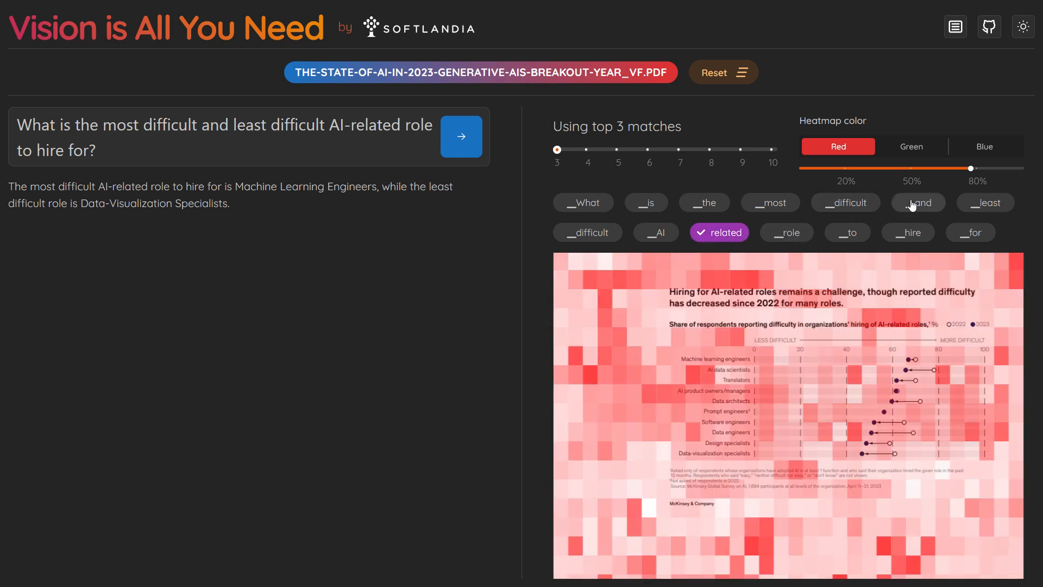
left_click(846, 202)
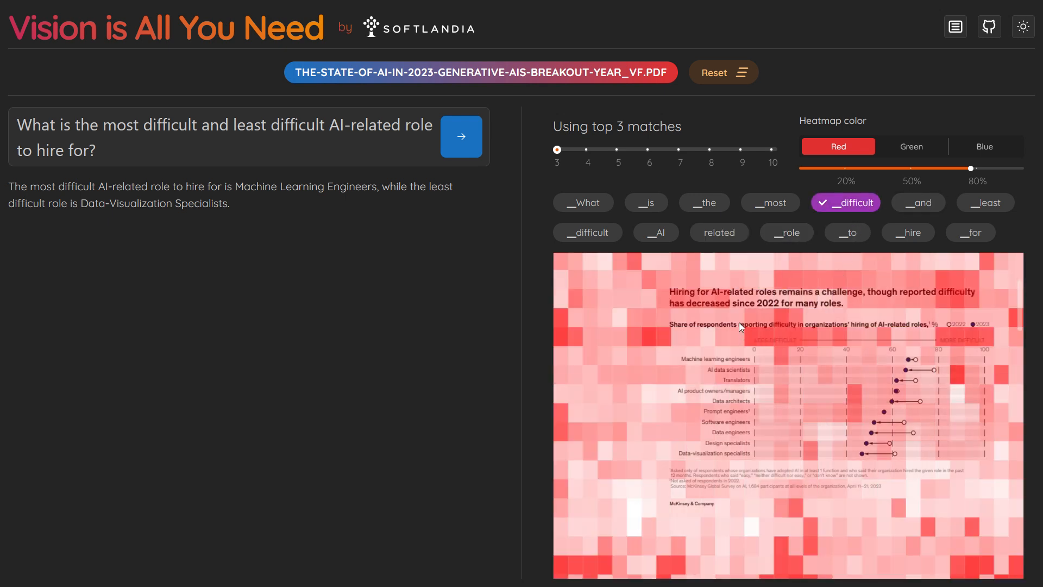
left_click(909, 233)
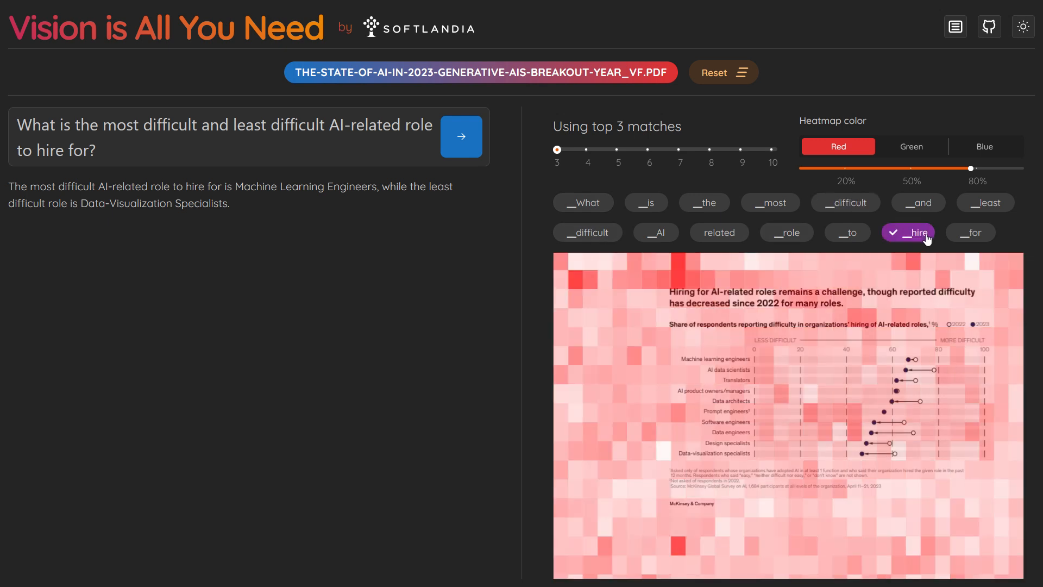
mouse_move(920, 155)
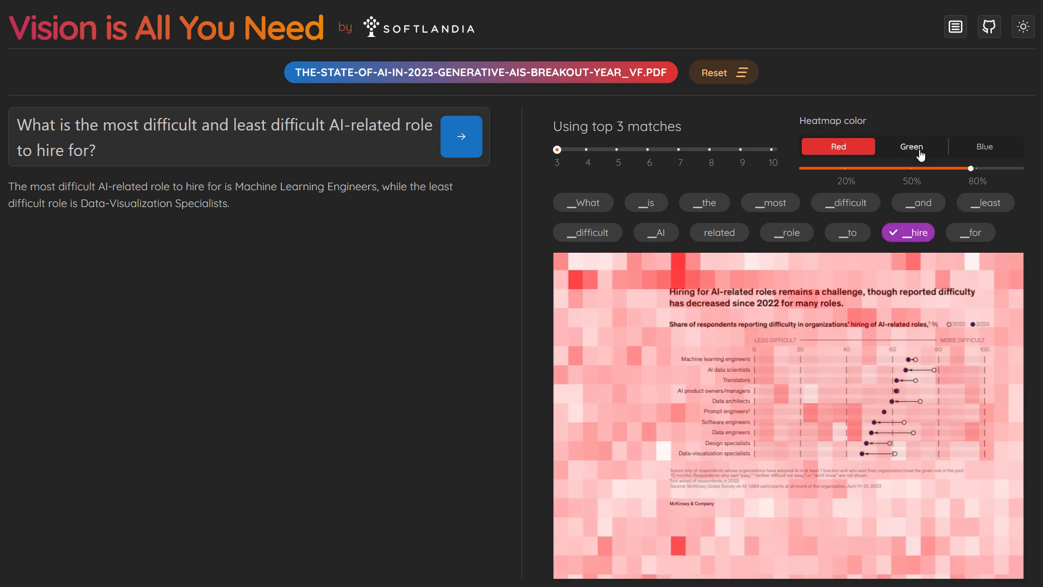
mouse_move(972, 170)
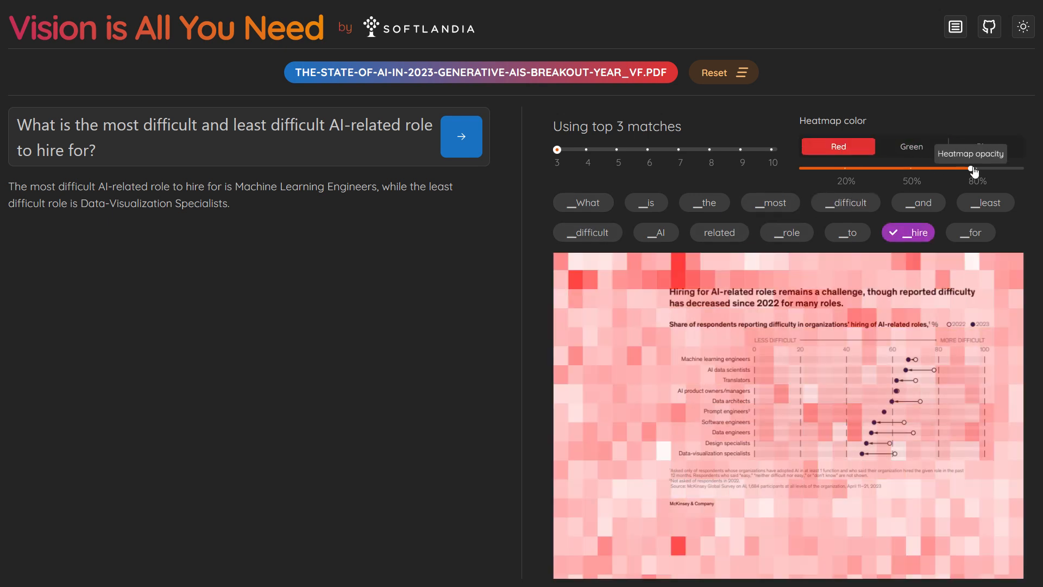
Step: Drag the heatmap opacity slider down to about 0% to reveal the chart
left_click_drag(972, 168, 803, 168)
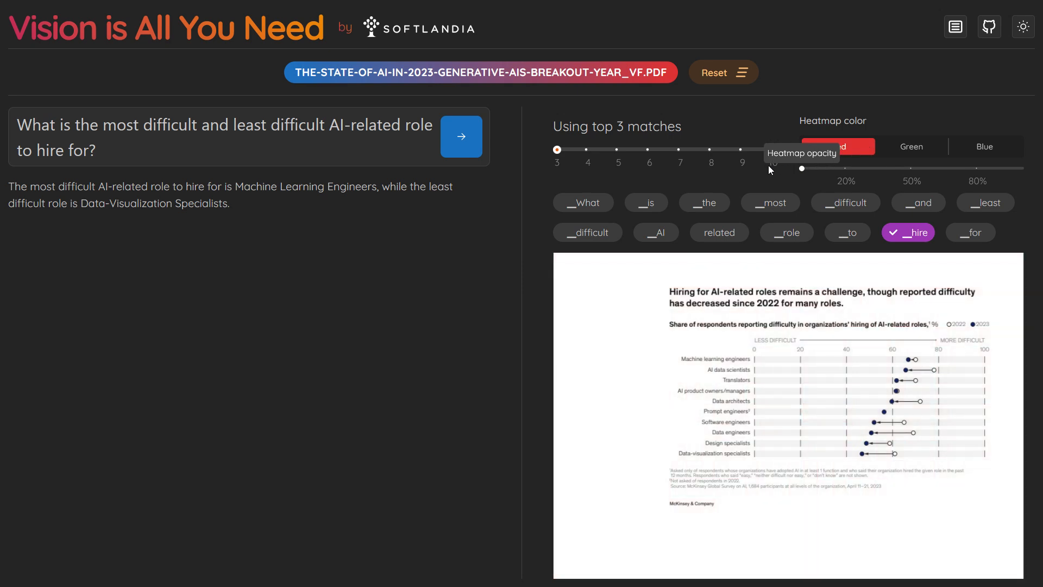